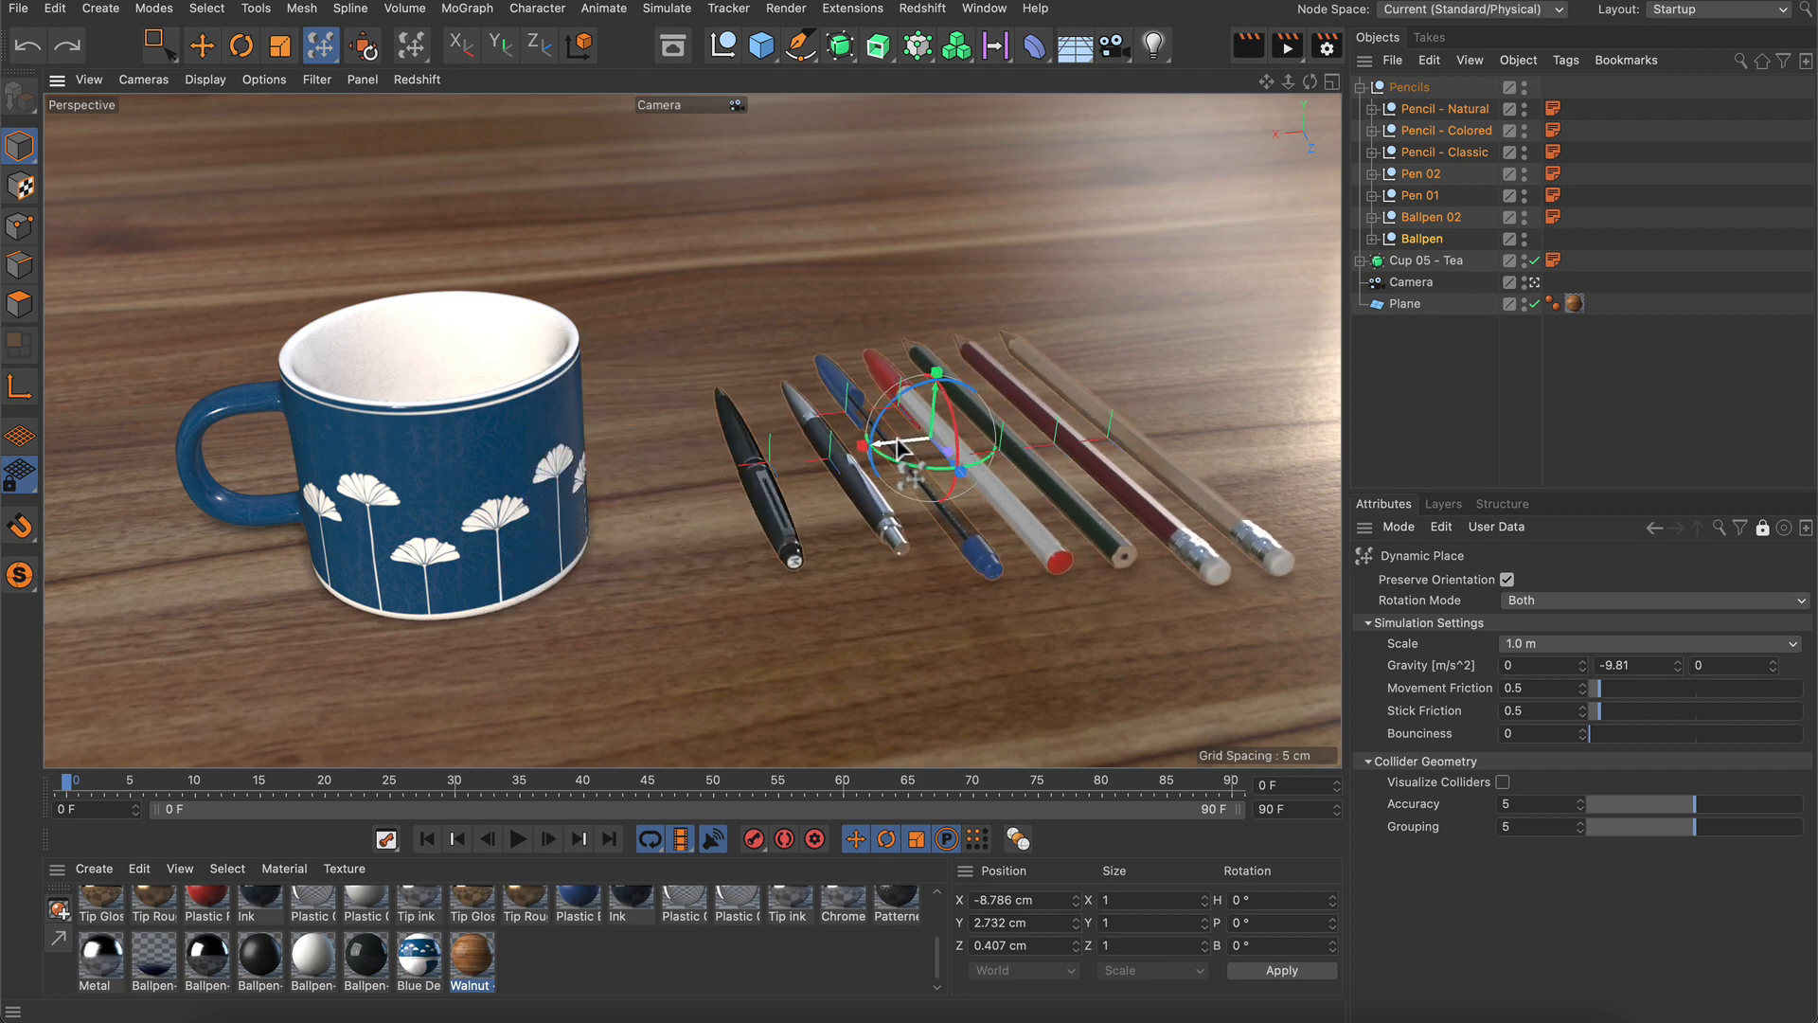
- Nudge the pens in the viewport and set Dynamic Place simulation Scale to 0.1 m
drag(928, 436, 886, 453)
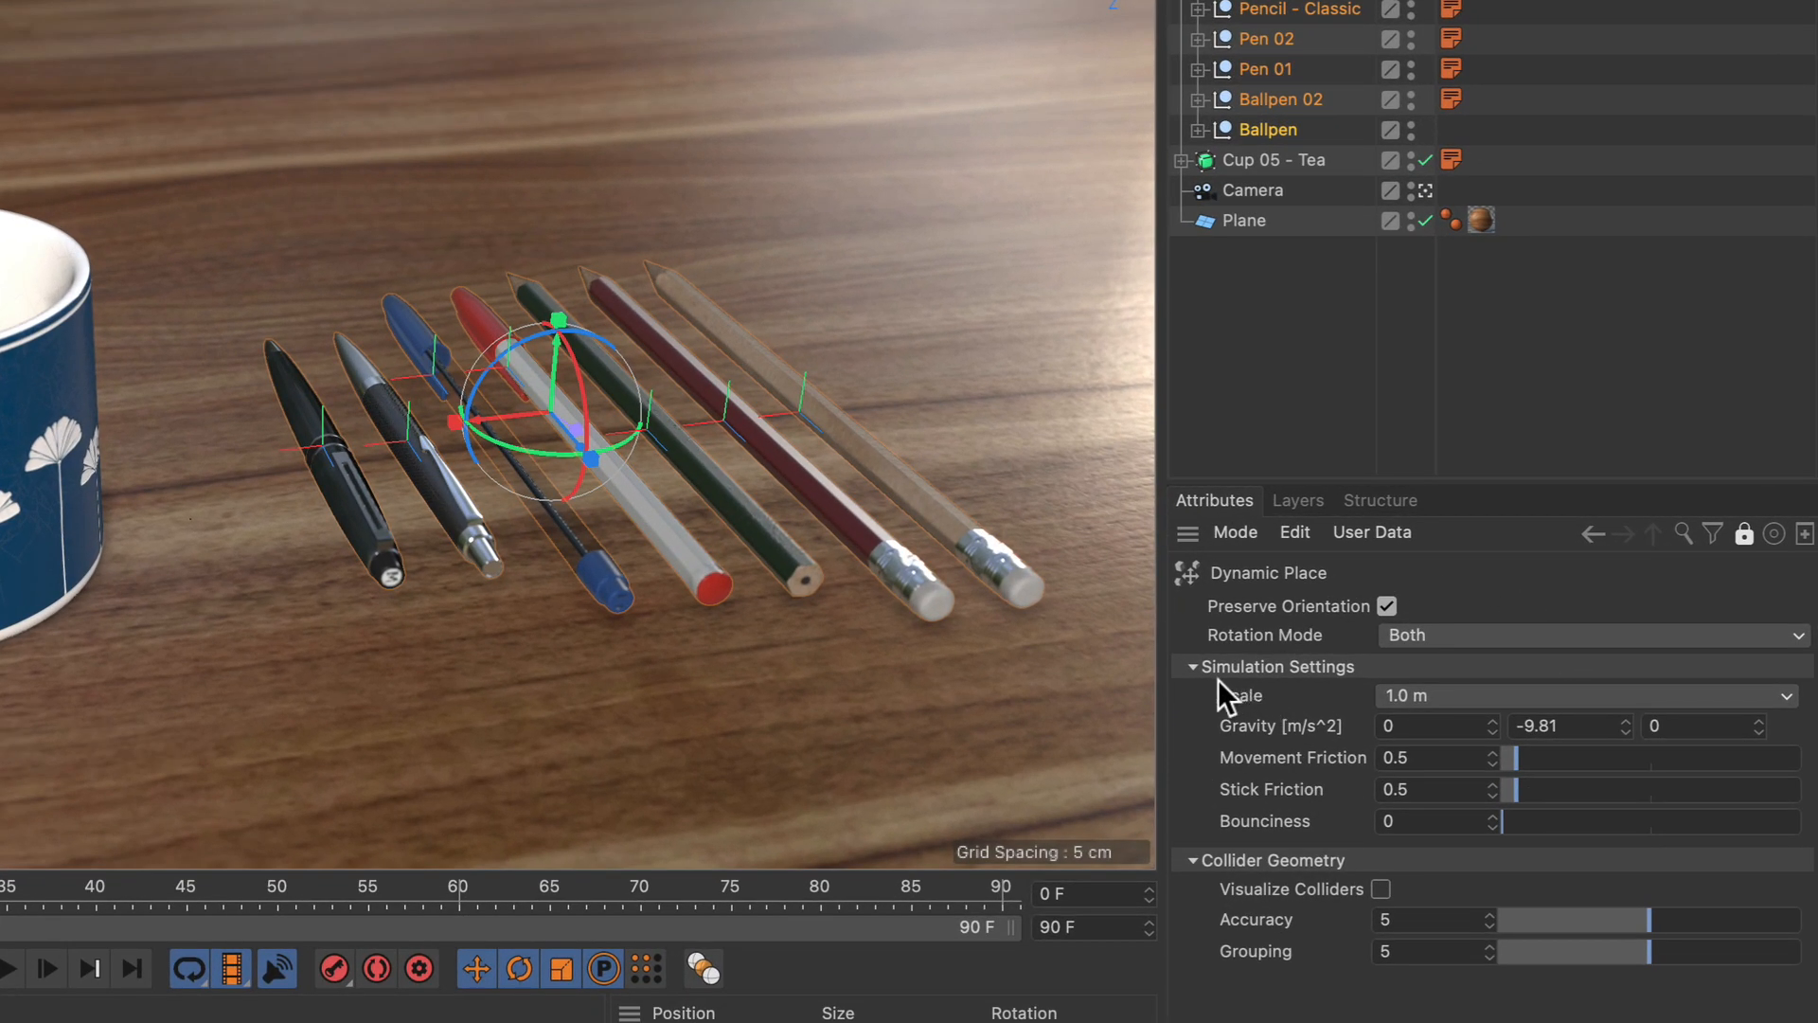
mouse_move(1372, 754)
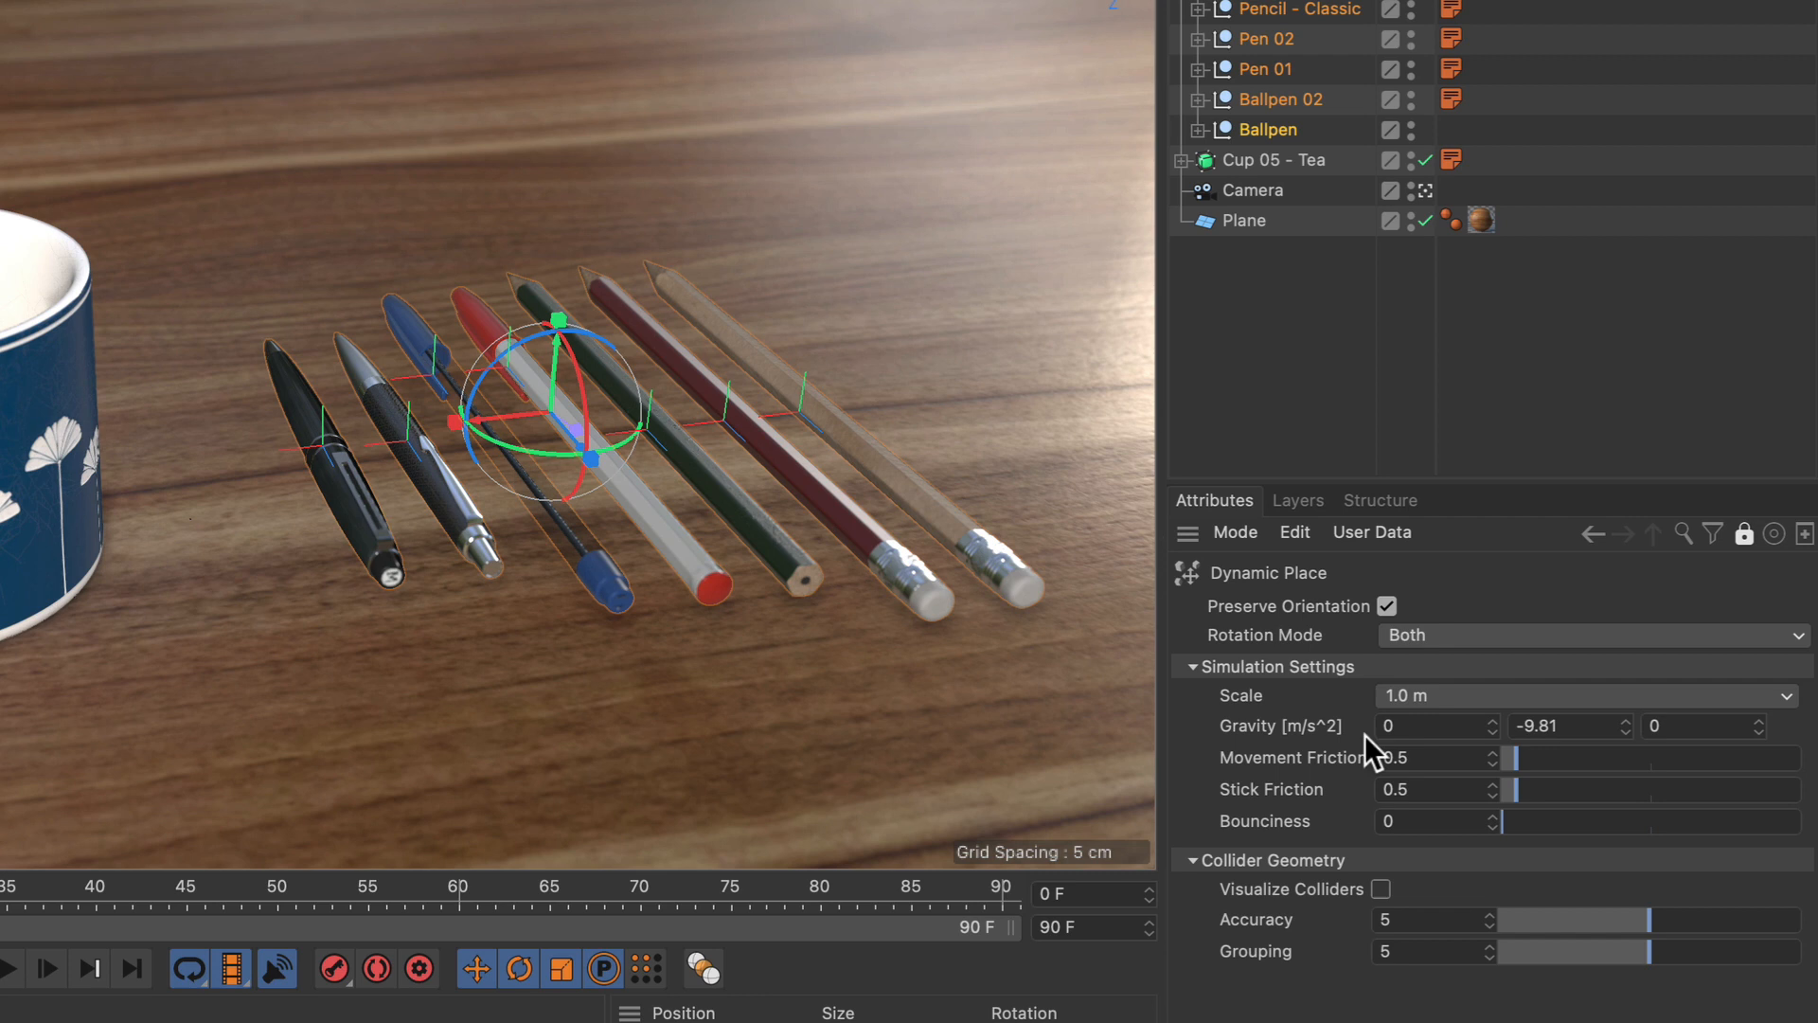
mouse_move(1269, 710)
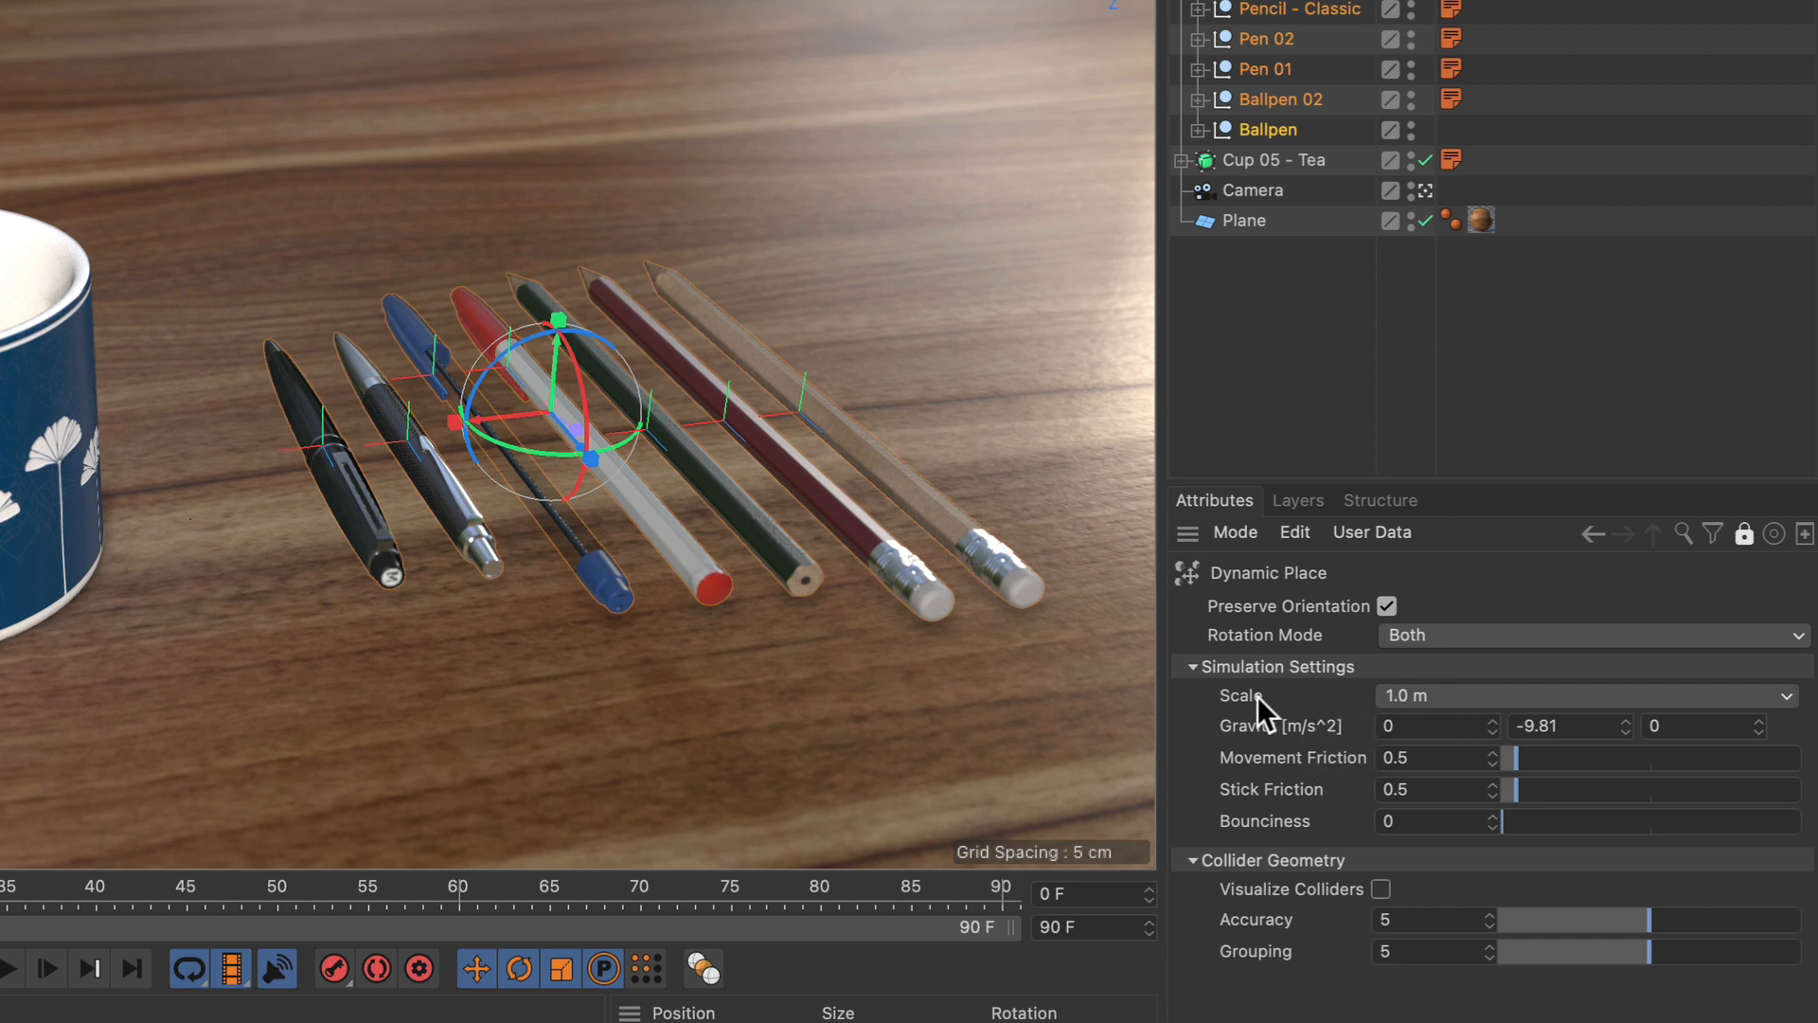
mouse_move(1284, 739)
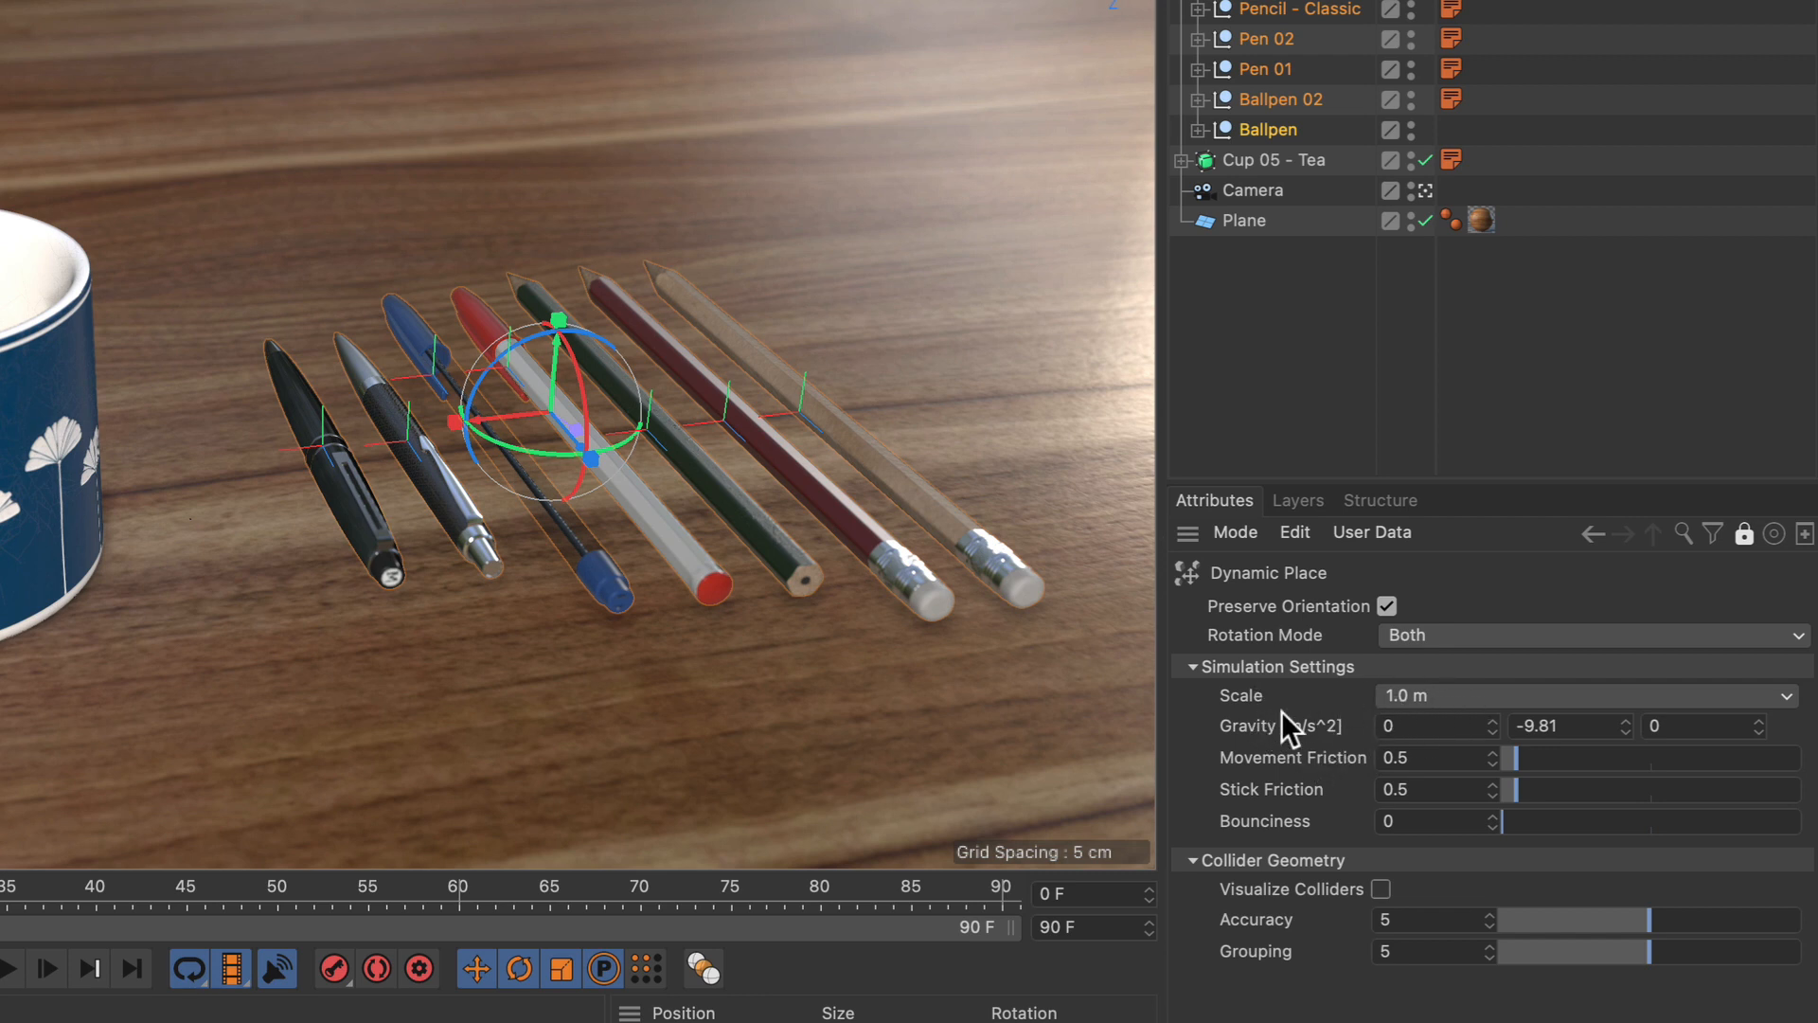
mouse_move(1362, 690)
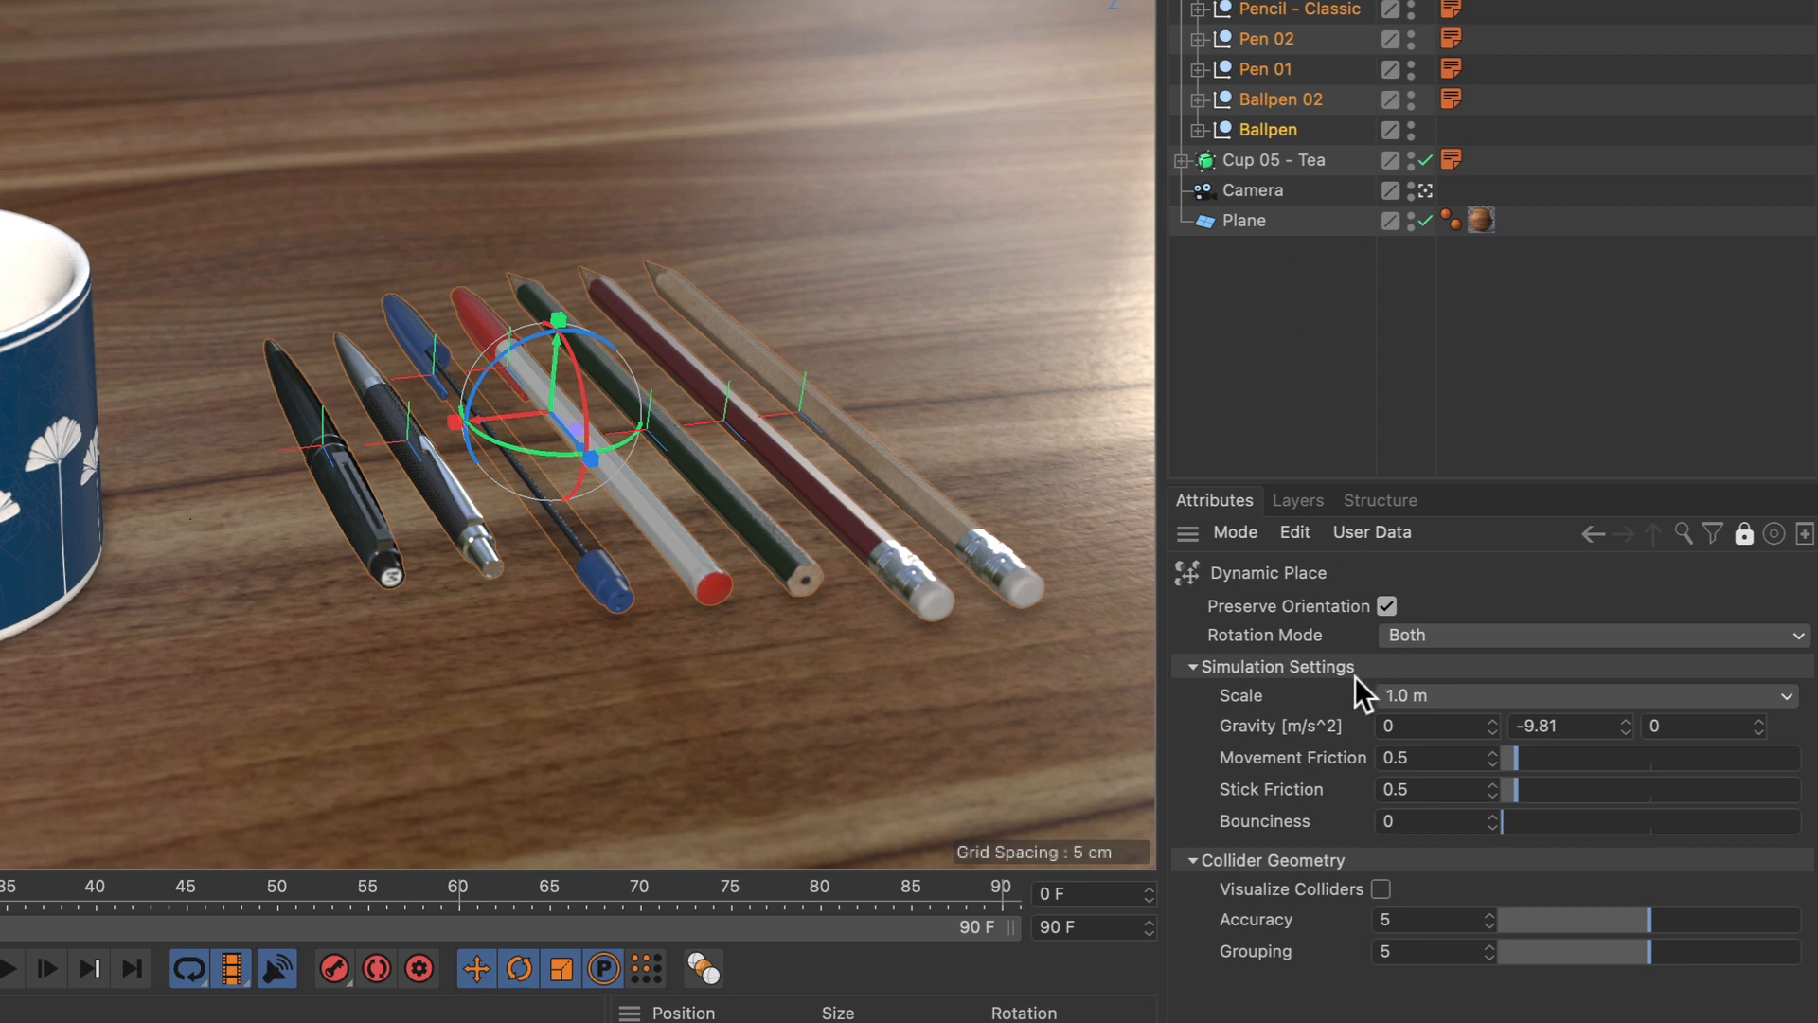
mouse_move(1348, 778)
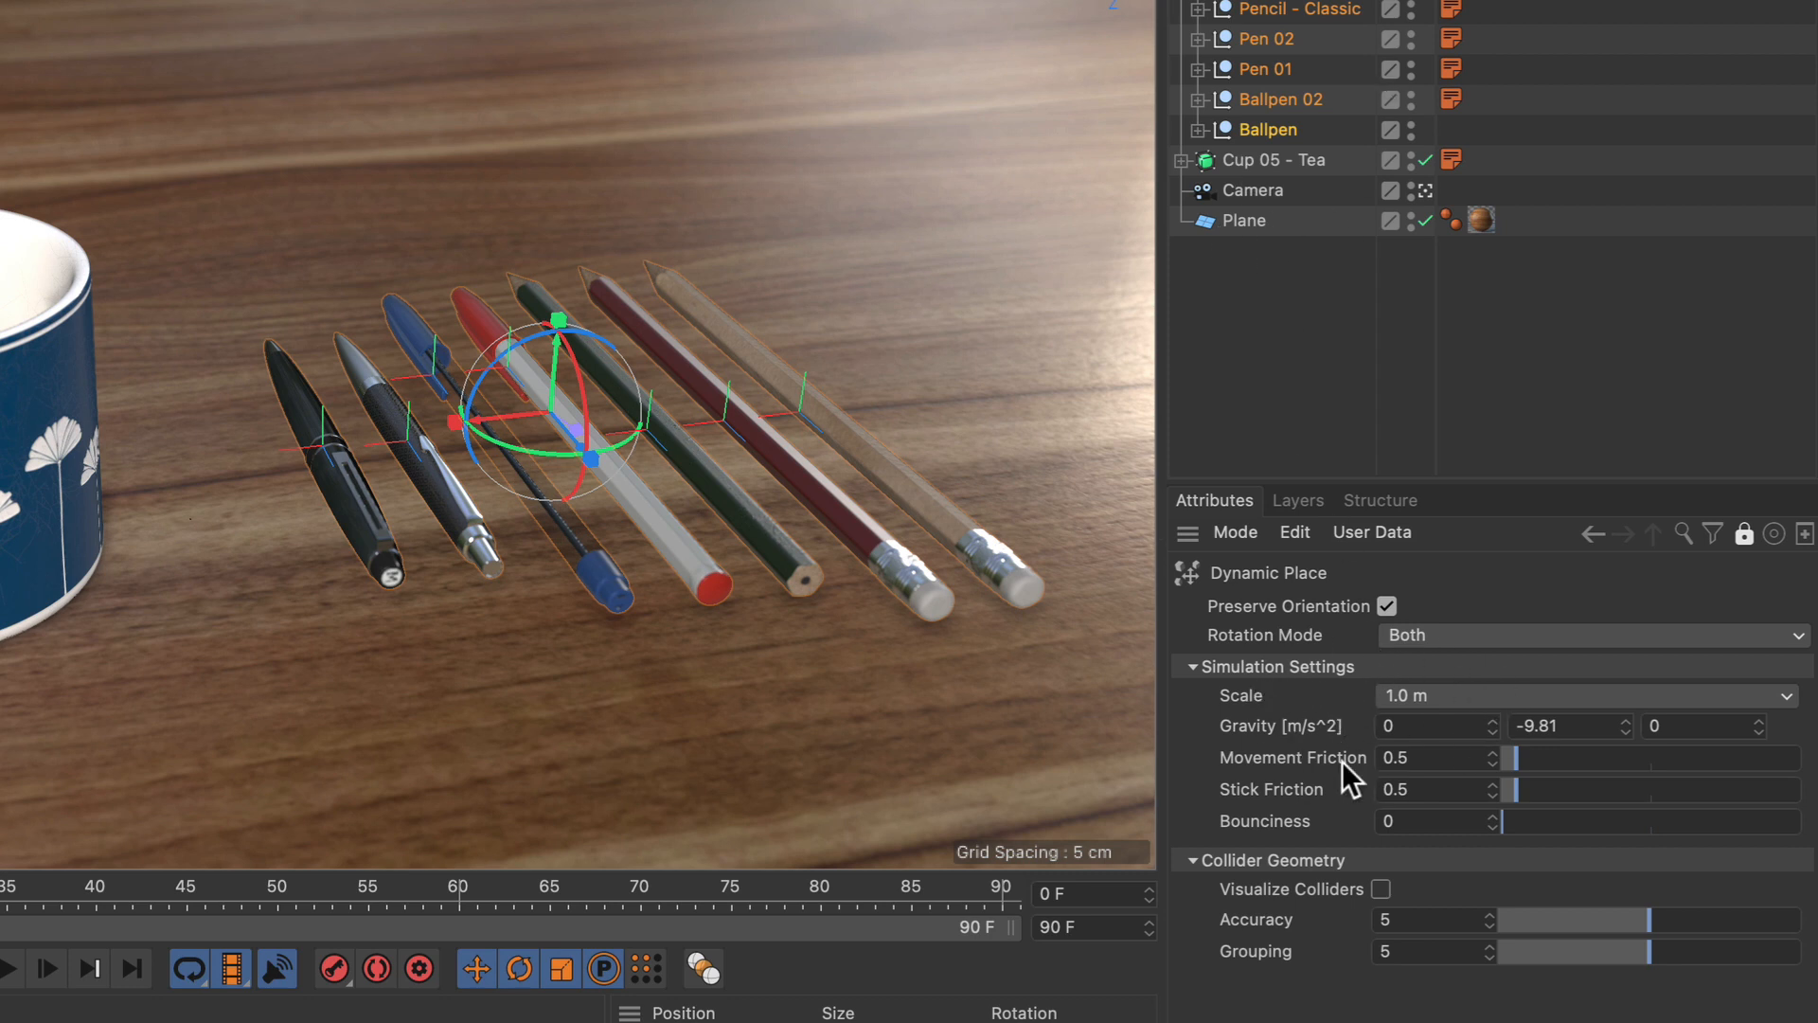
mouse_move(818, 634)
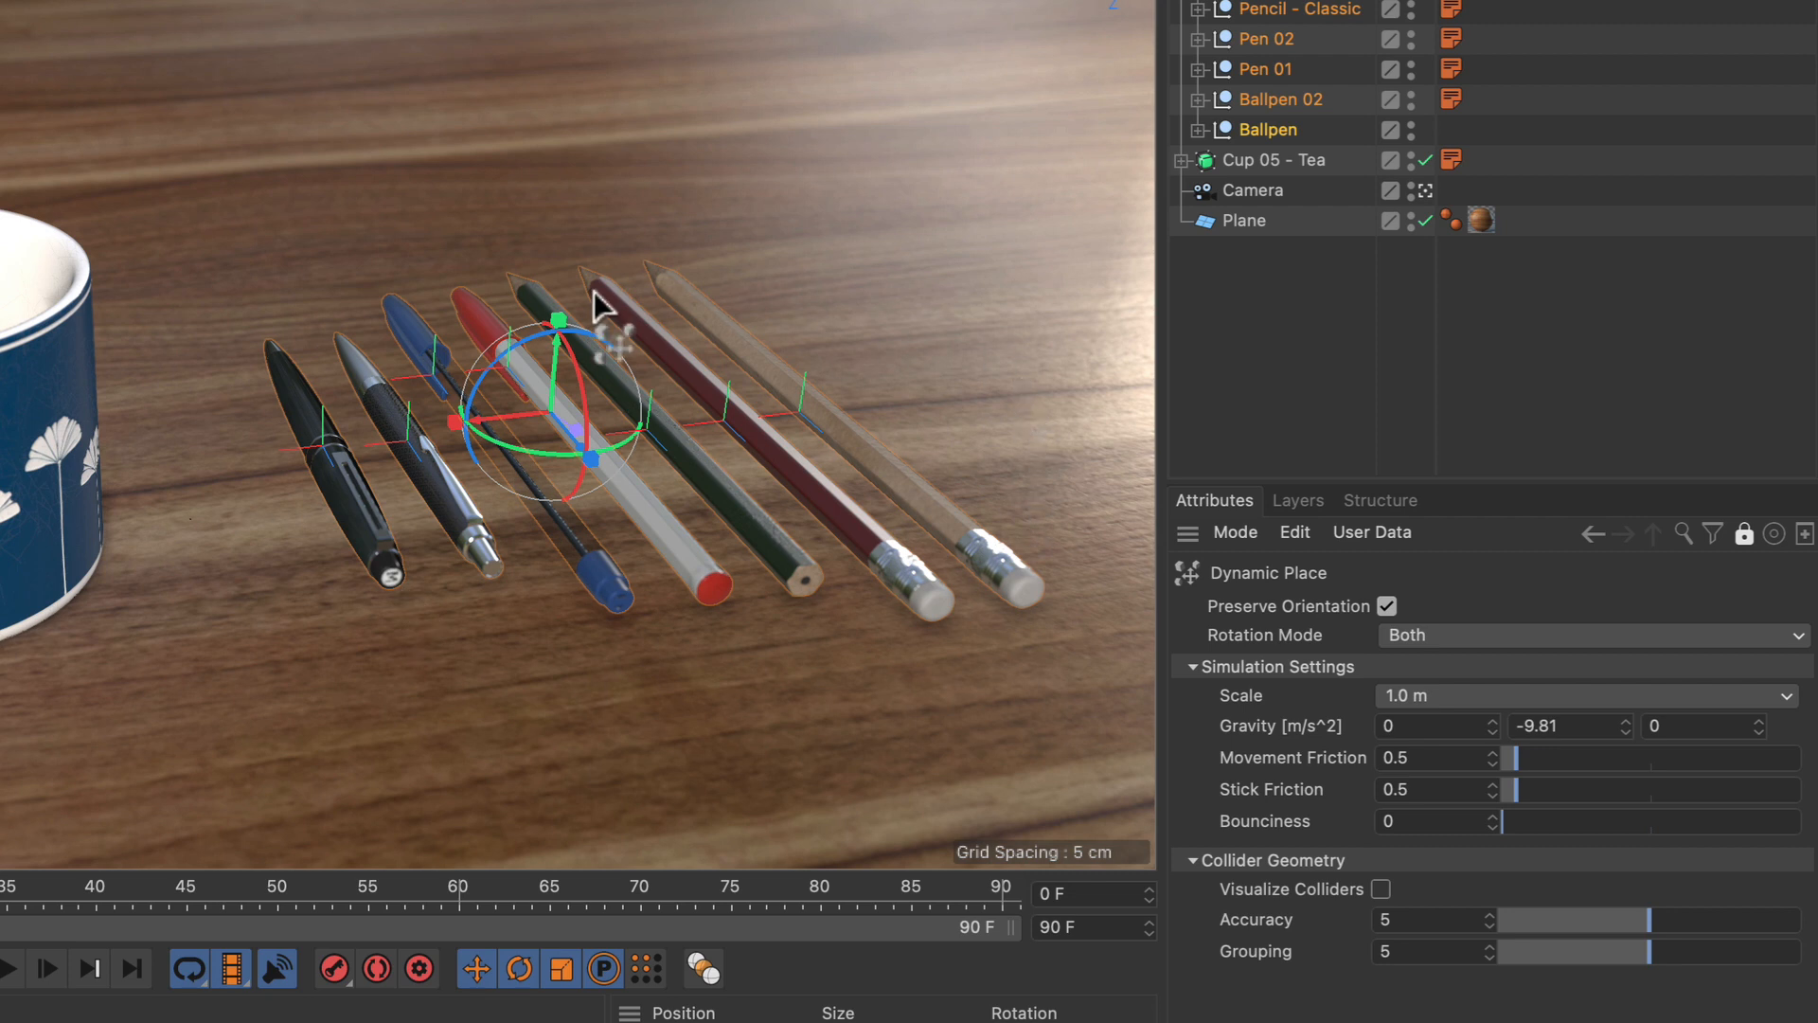
mouse_move(1025, 513)
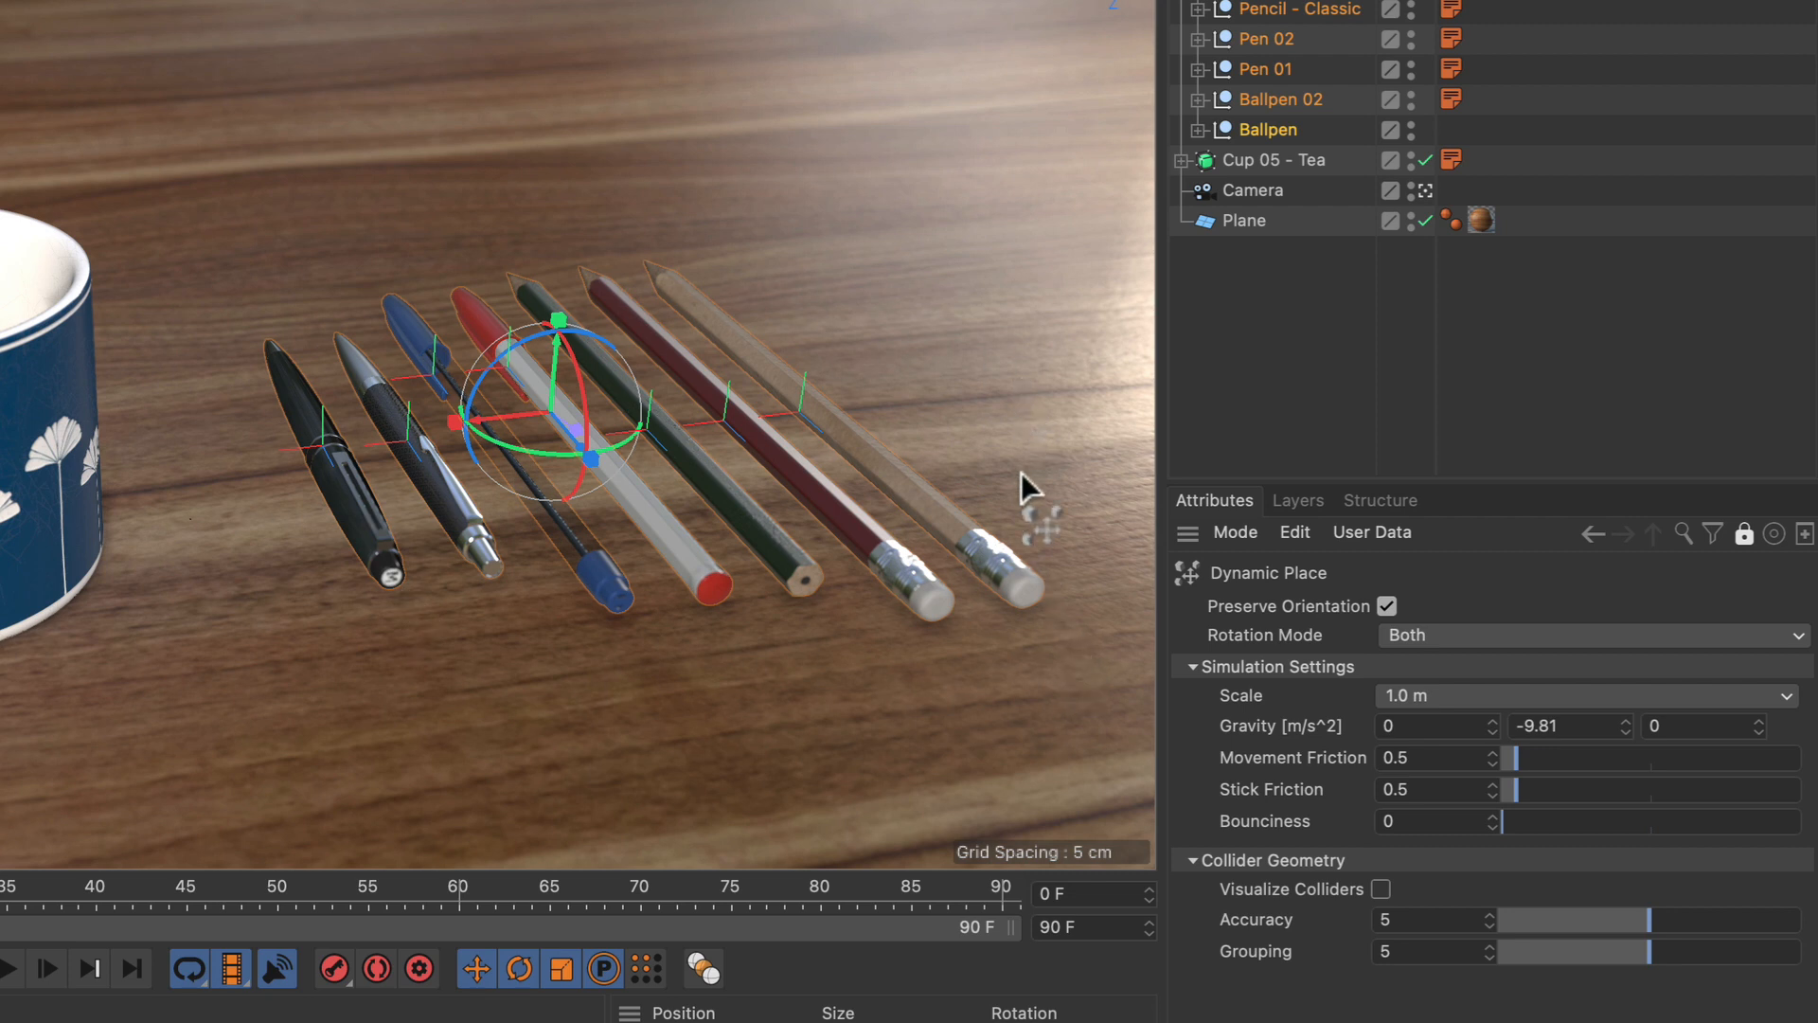
mouse_move(890, 352)
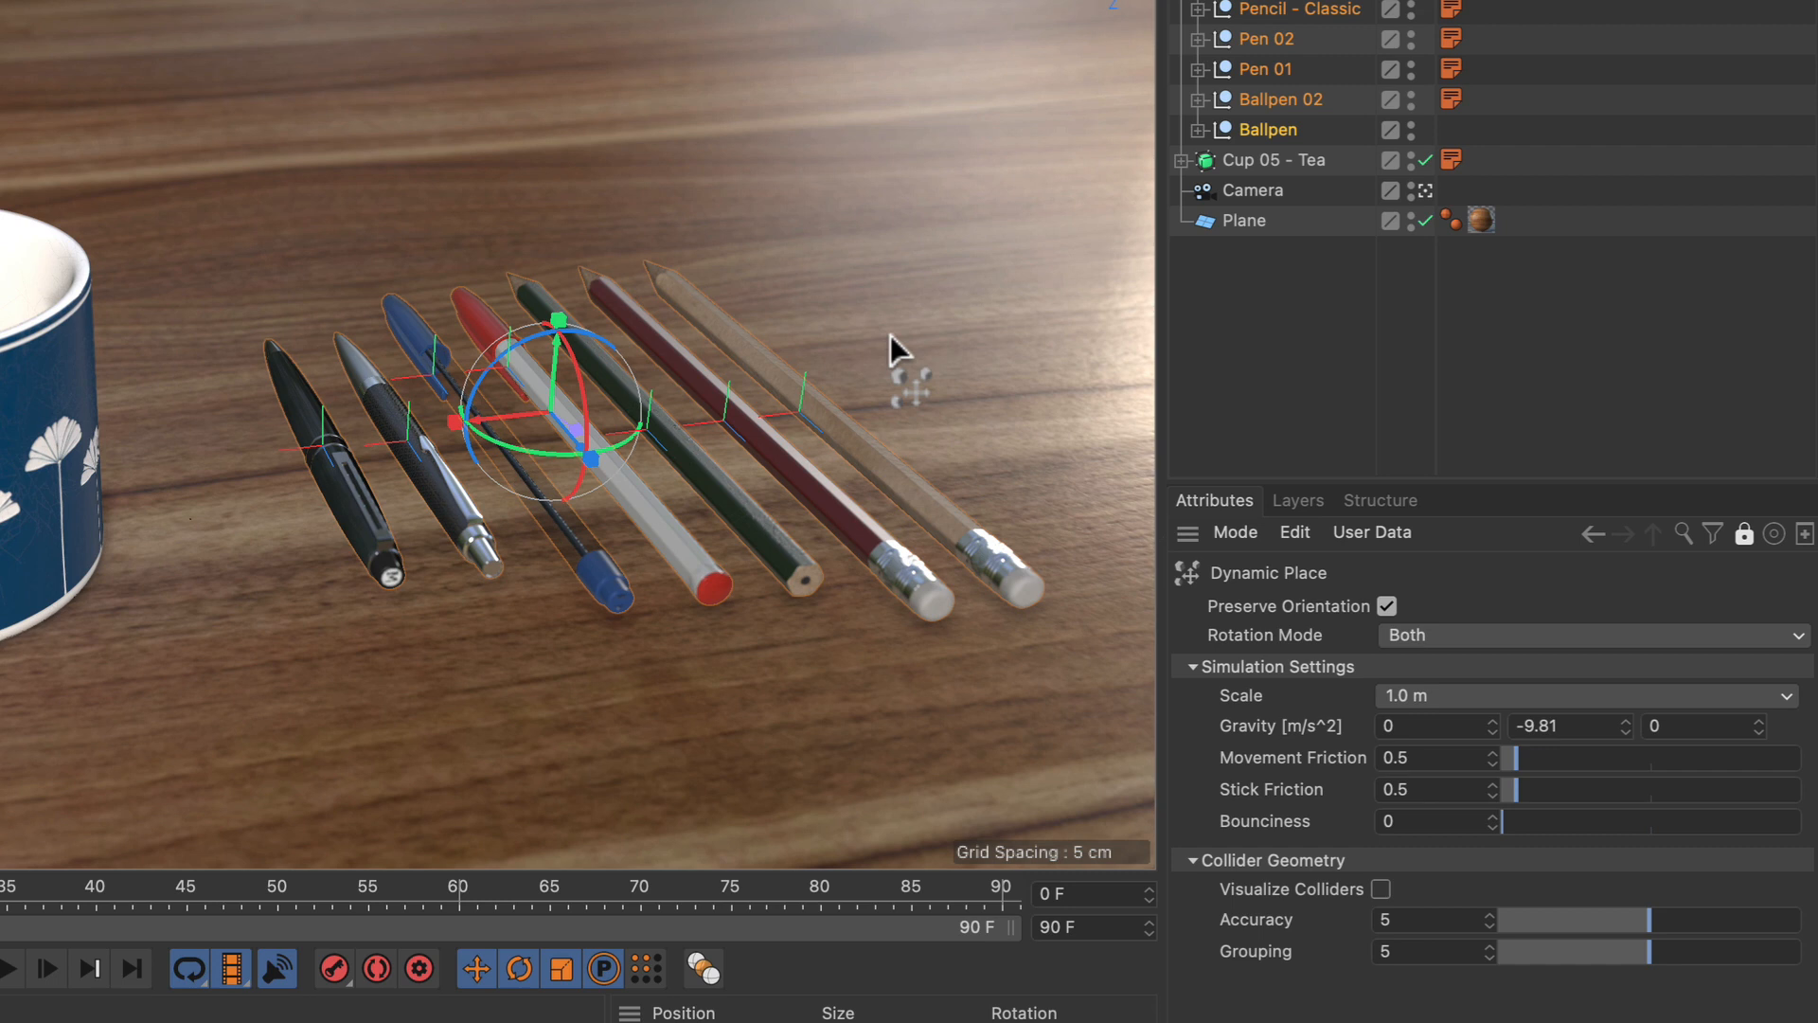
mouse_move(1437, 737)
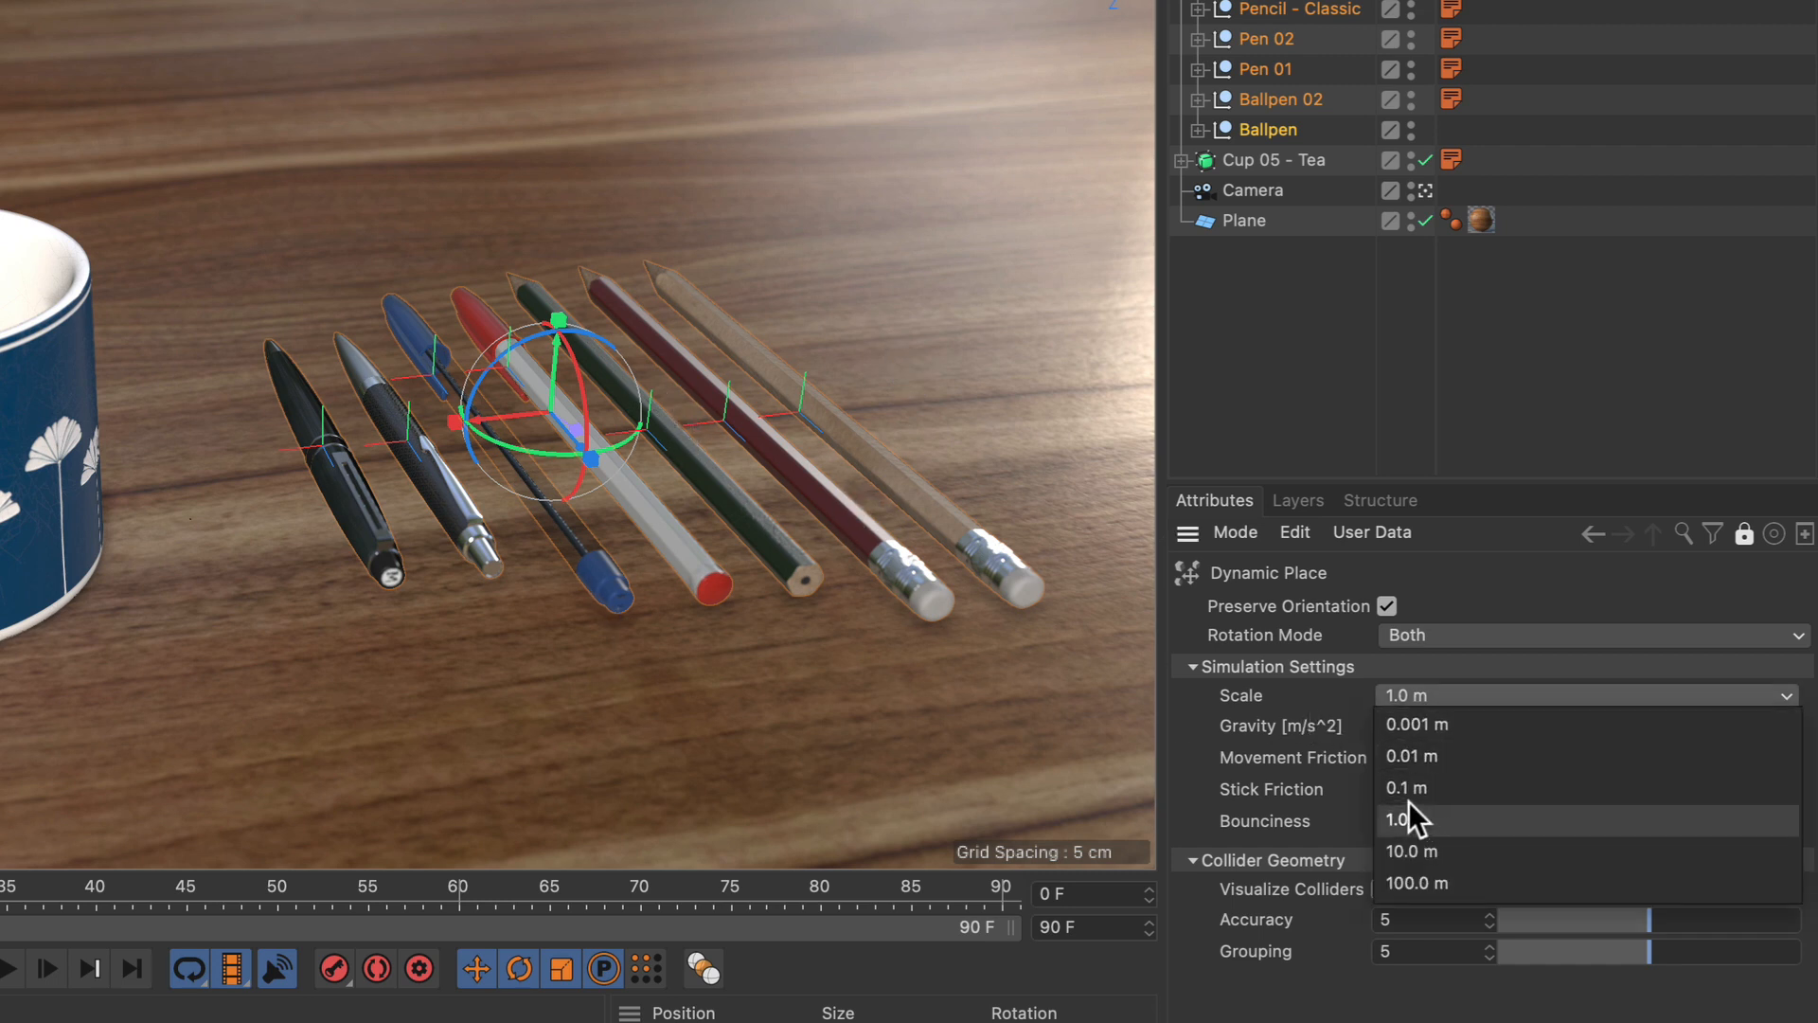
click(1397, 818)
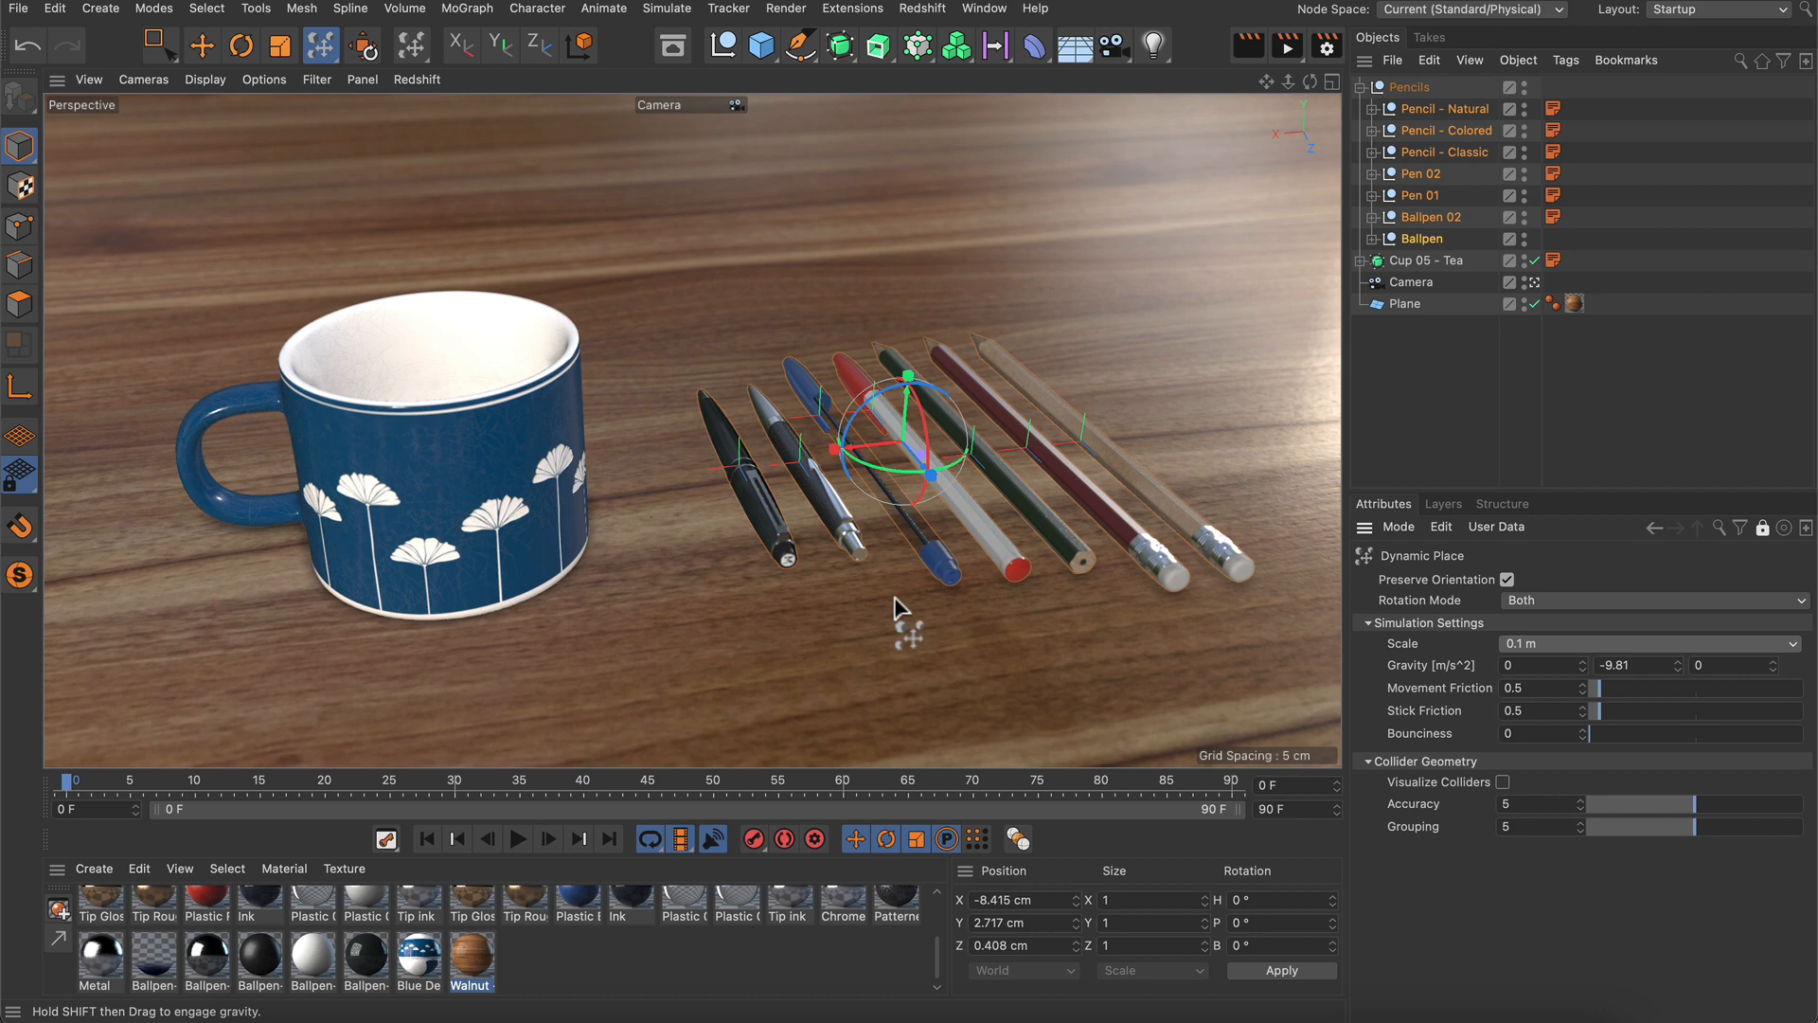
- Drag the pens and pencils up into an upright colliding bundle, then shift it right of the mug
drag(905, 464, 922, 261)
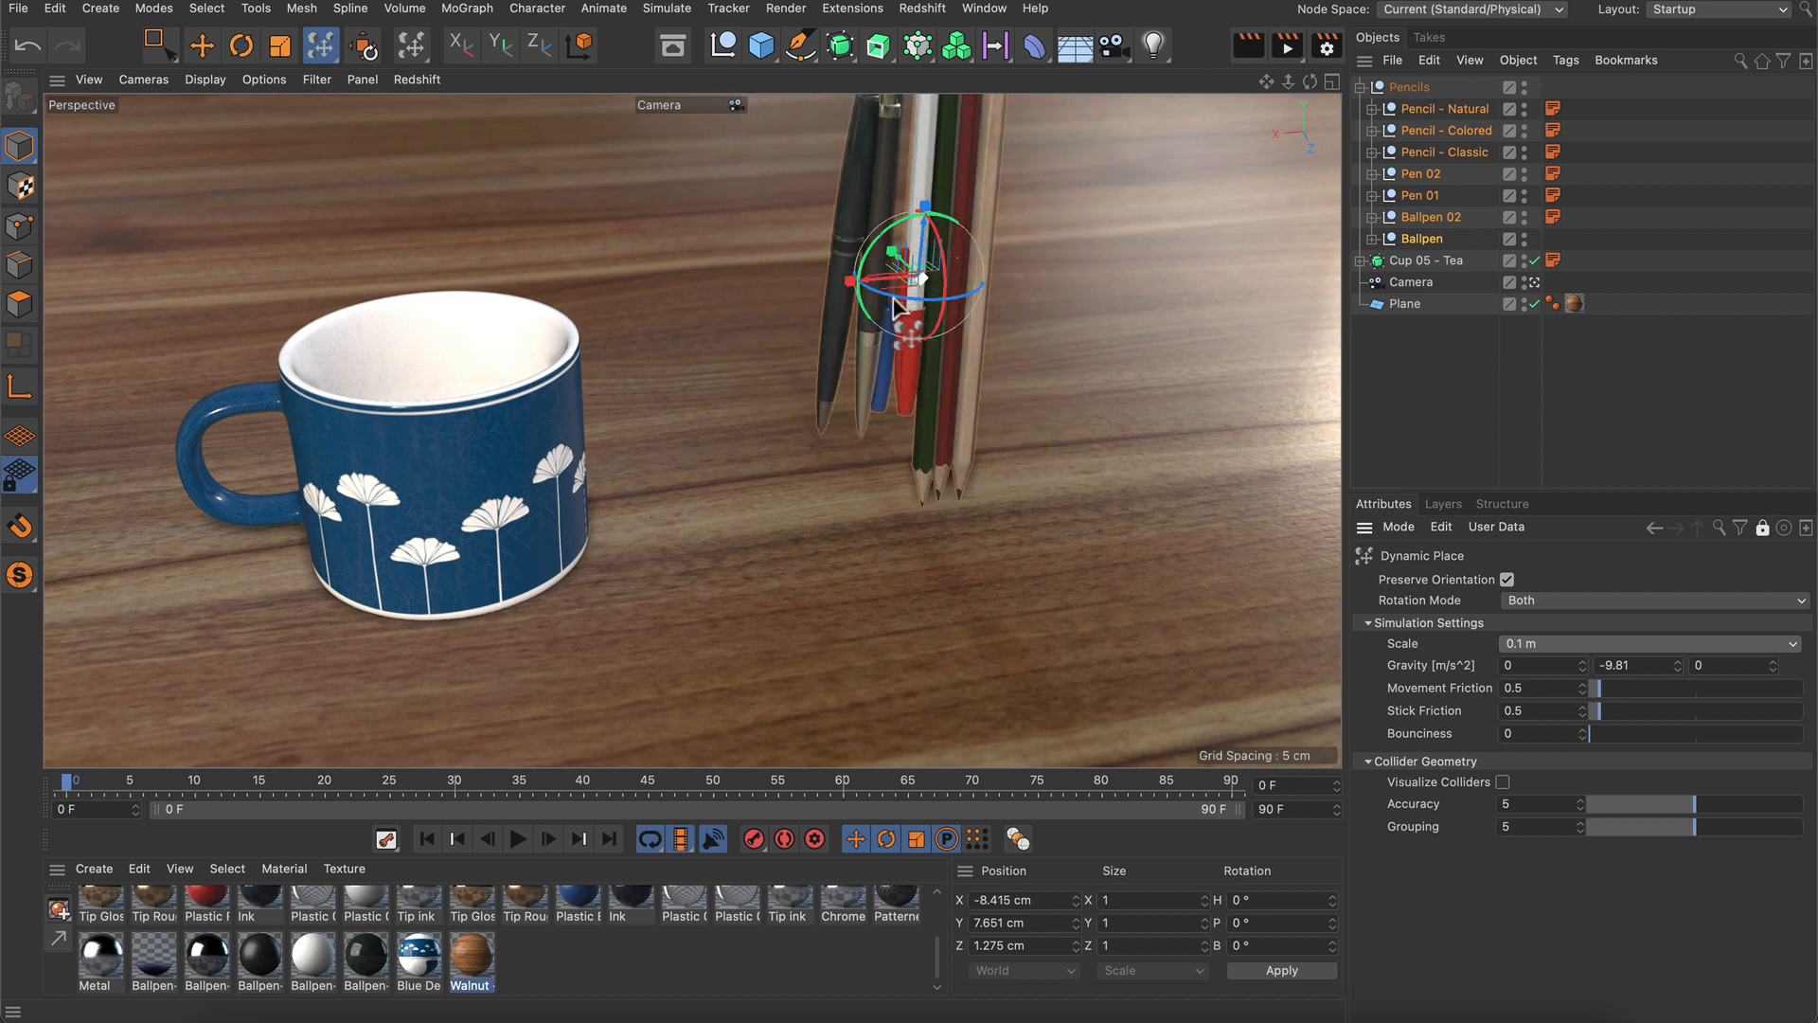
drag(917, 279, 956, 290)
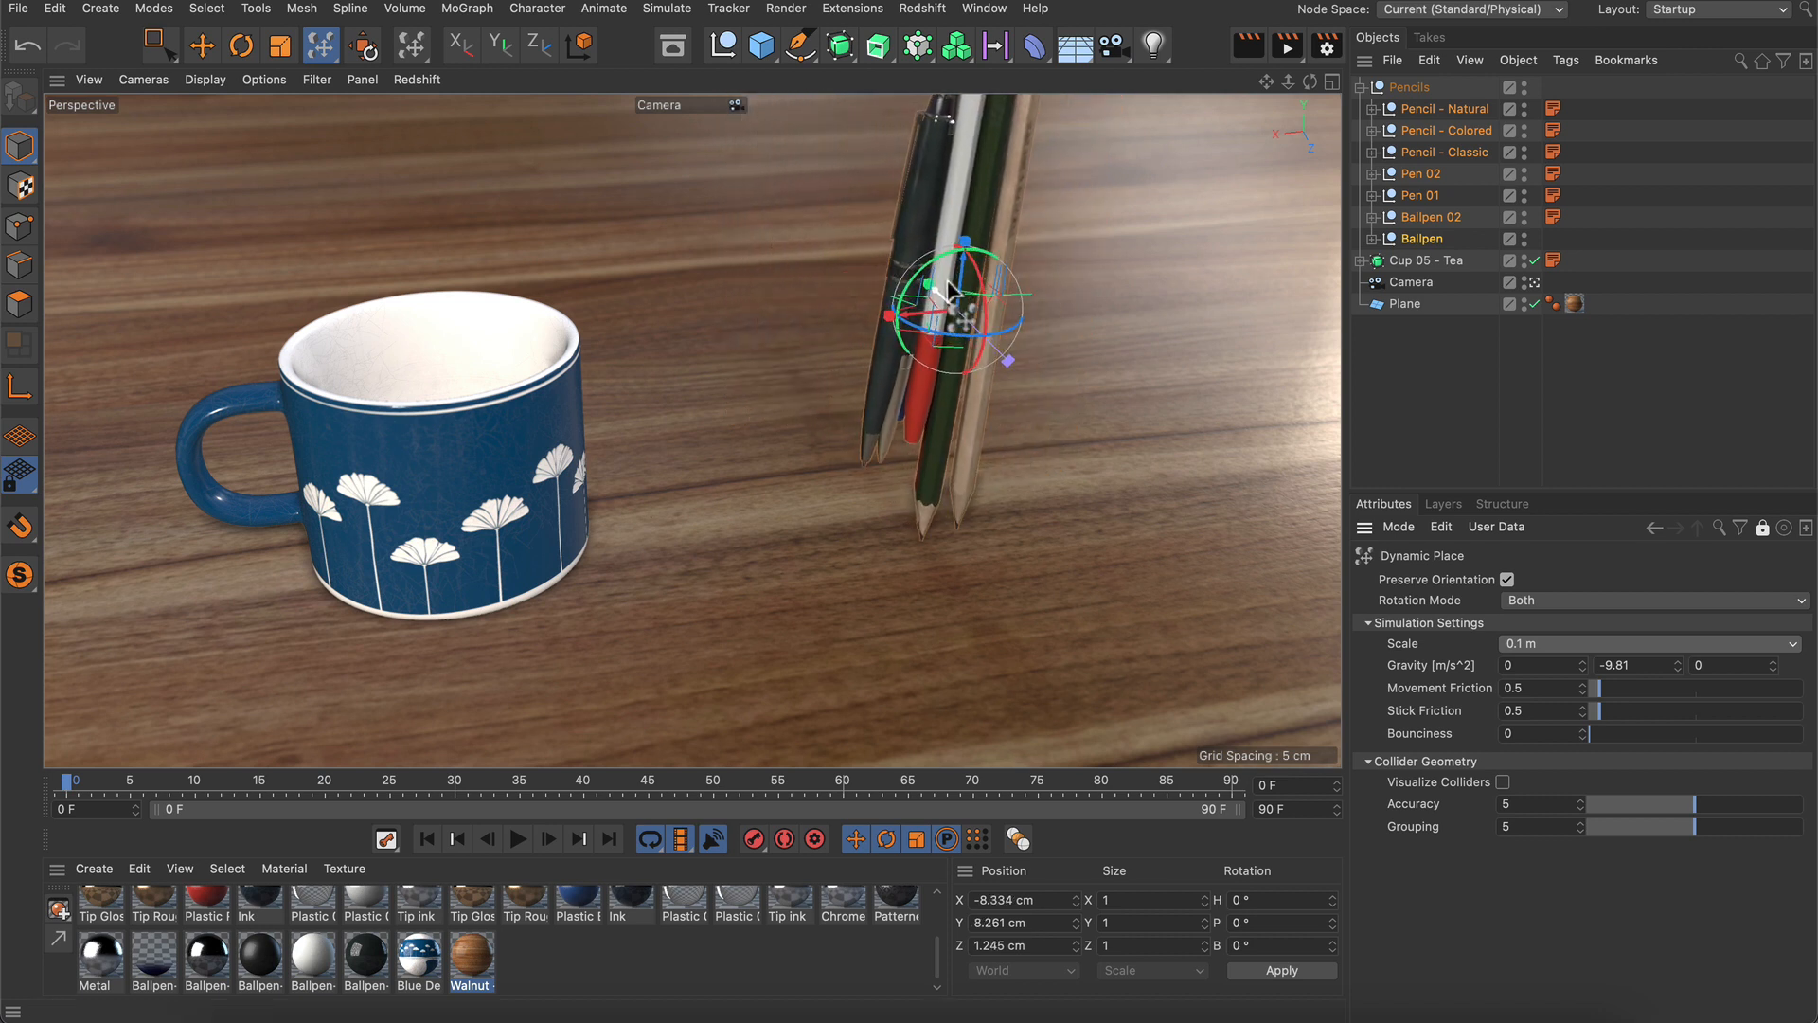